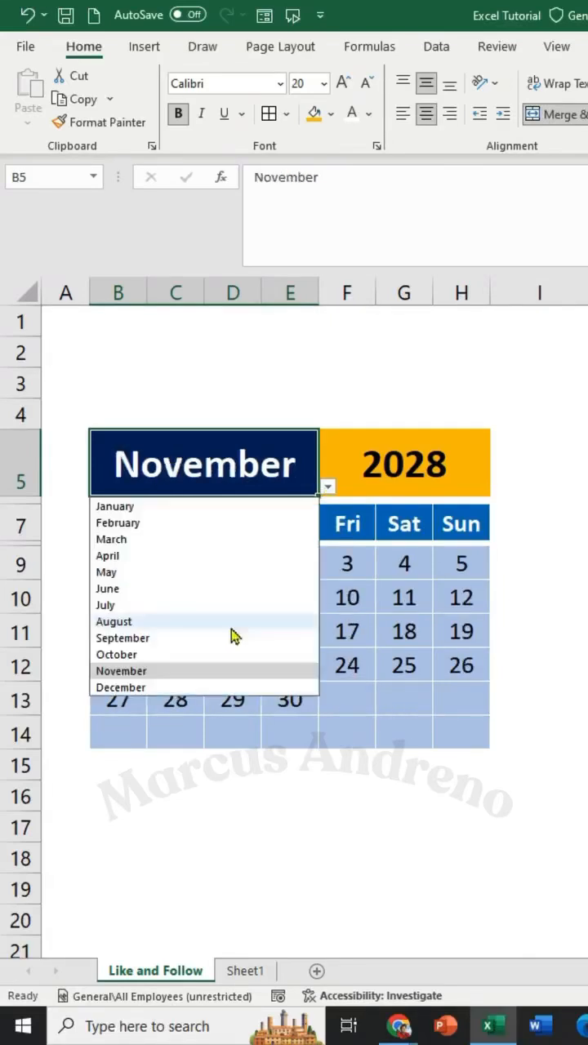
Enter =DATEVALUE("1"&B5&F5) in A1 to compute the chosen month's first day.
click(121, 686)
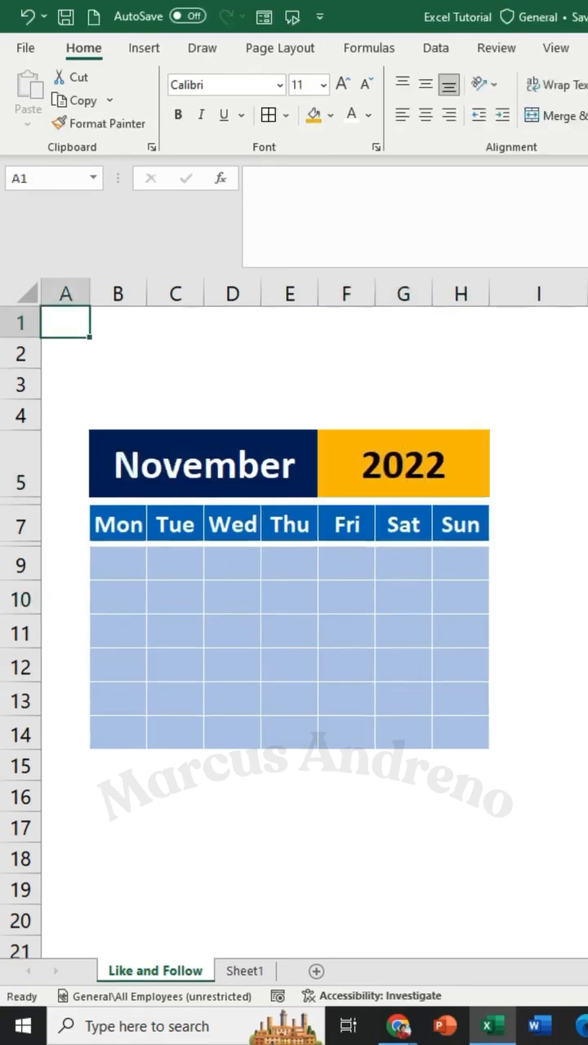
text(=DAT)
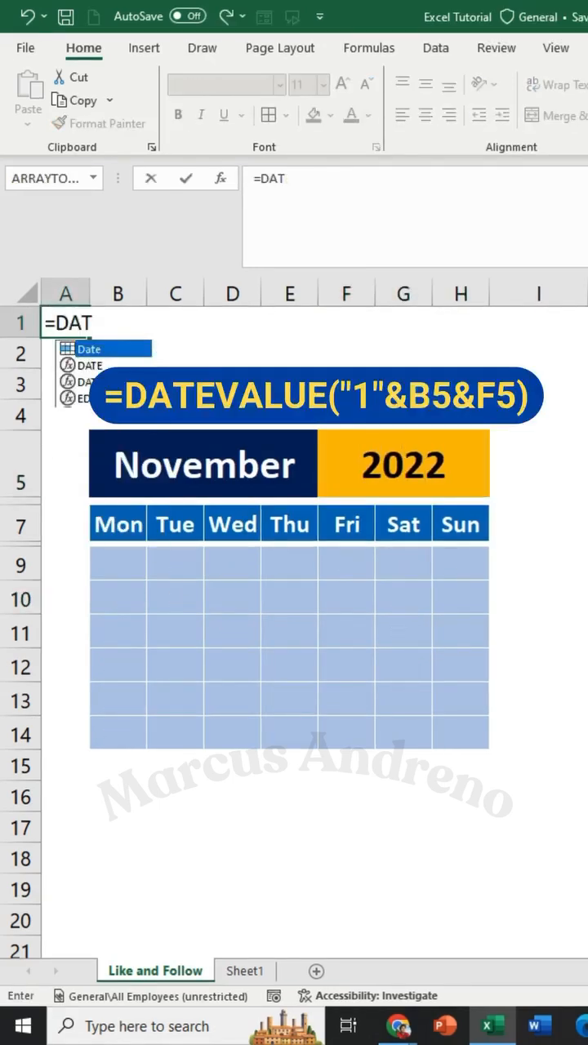
text(EVALUE)
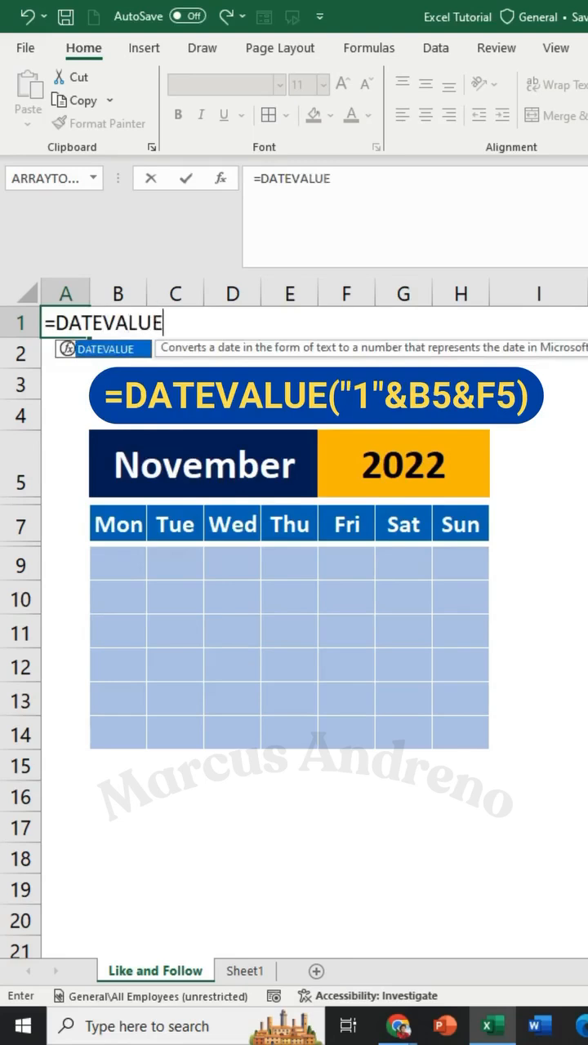
text(("1"&B5)
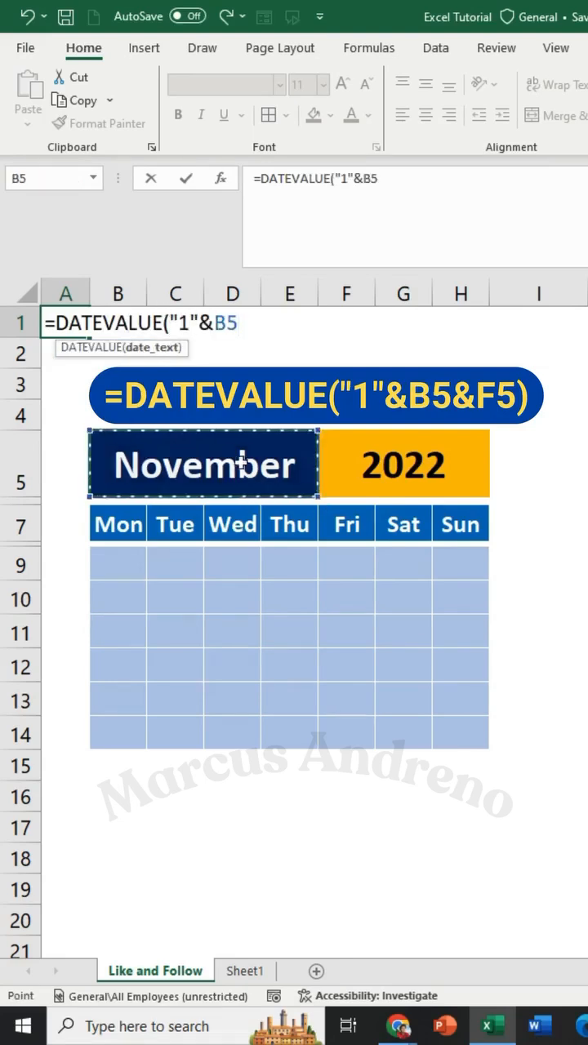
text(&)
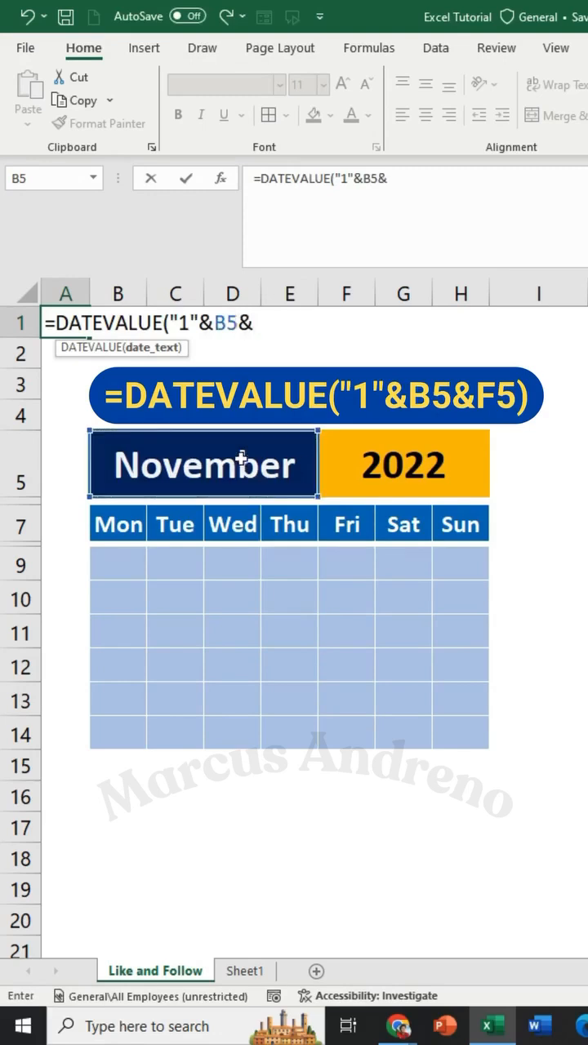
click(405, 464)
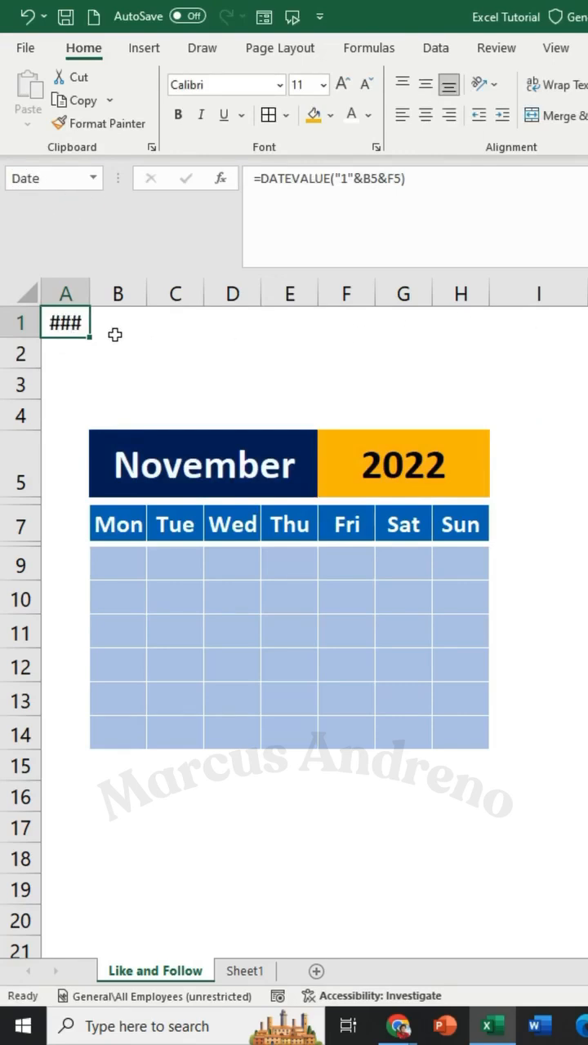
Hide A1's value with the custom number format ;;;.
key(ctrl+1)
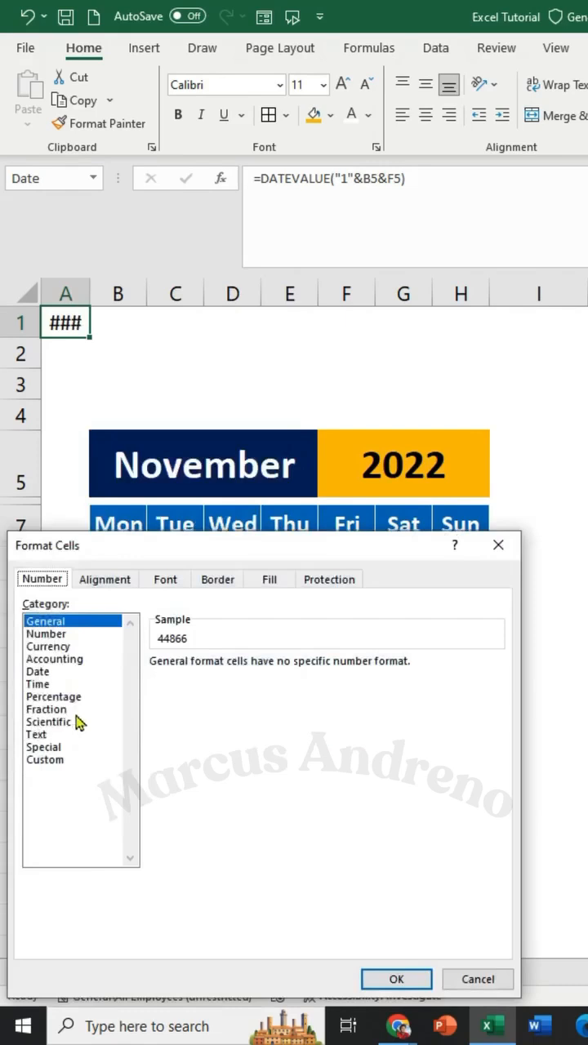
click(45, 759)
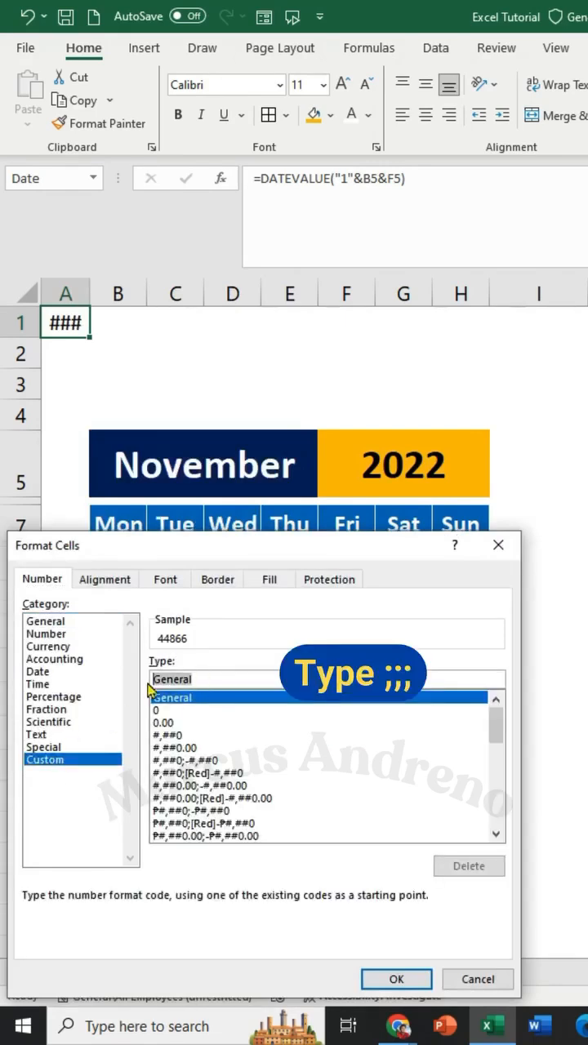
text(;;;)
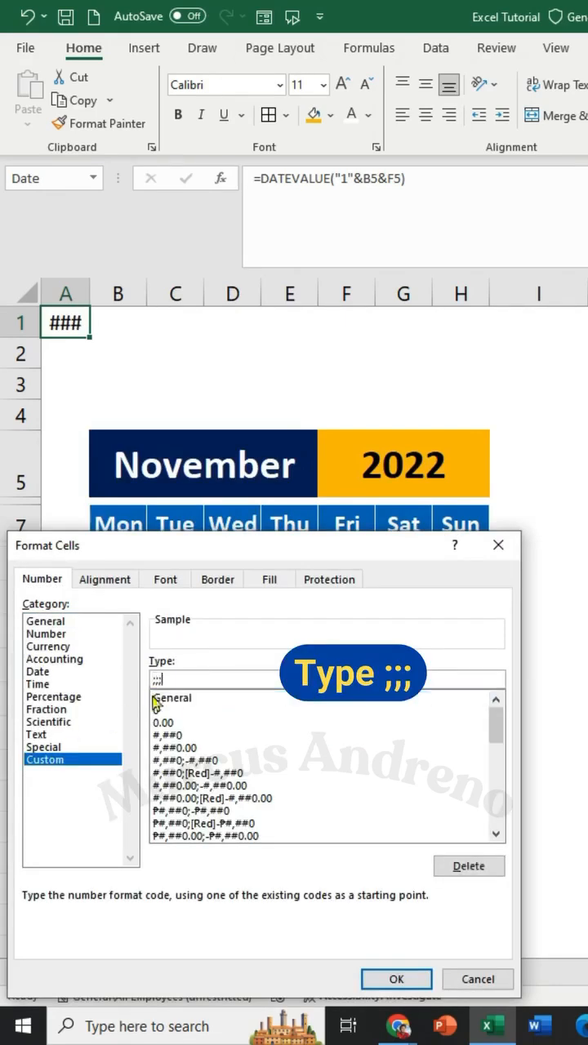
click(396, 979)
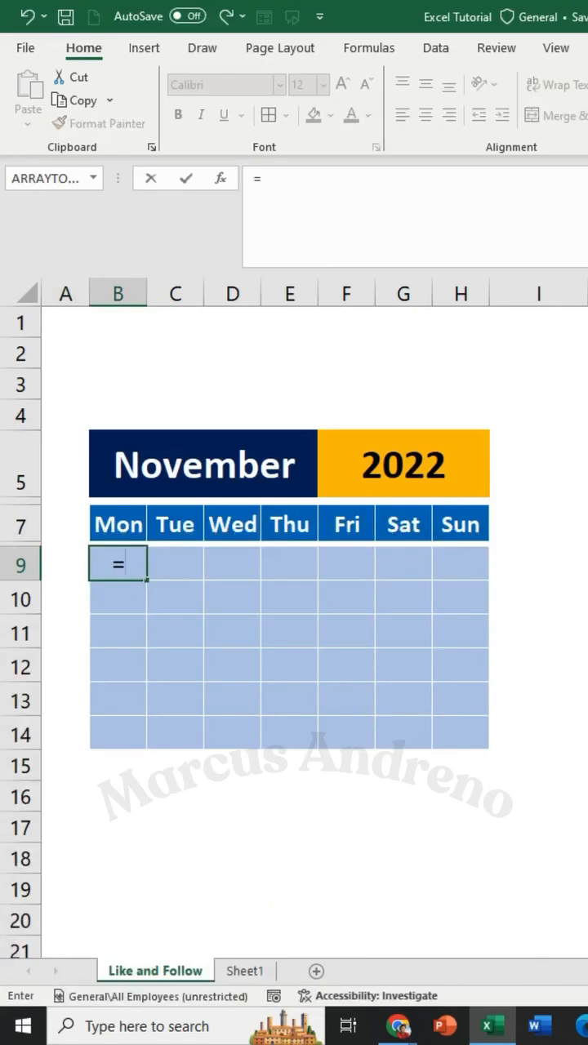
Enter =SEQUENCE(6,7,Date-WEEKDAY(Date,2)+1,1) in B9 to spill six weeks of dates.
text(SEQUENCE(6)
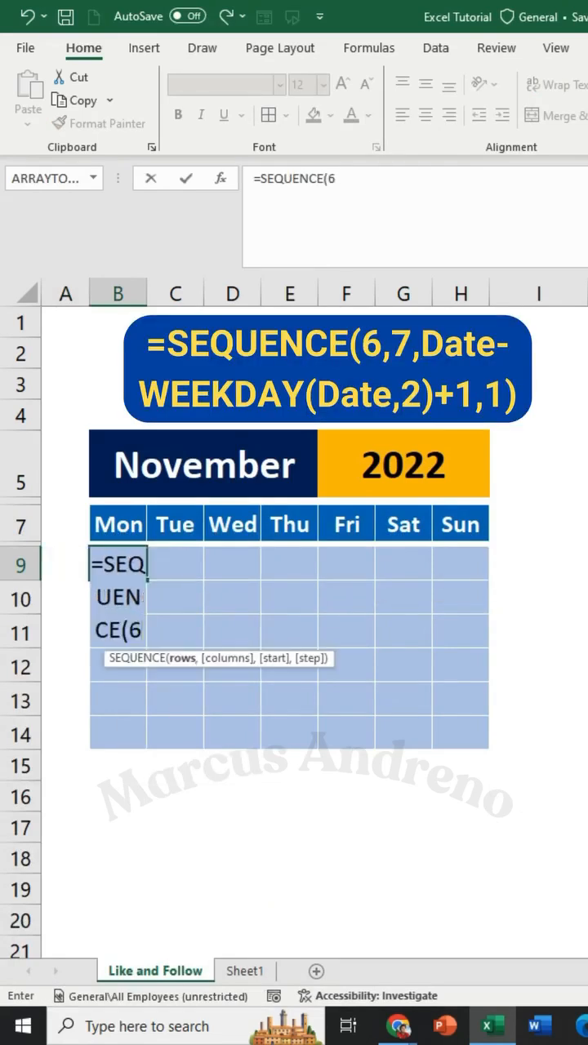
text(,7,DATE-WEEKDAY()
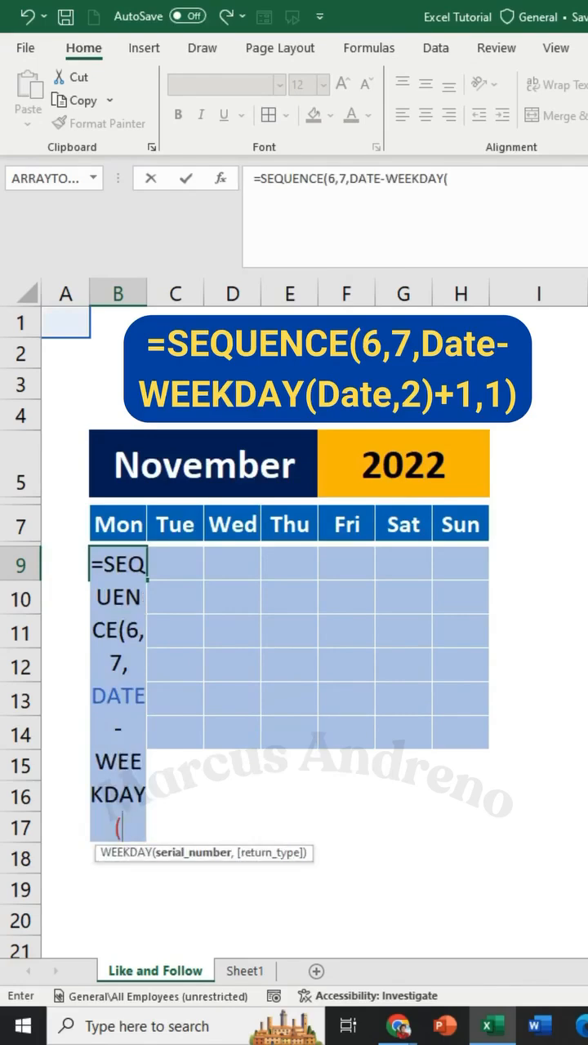
text(DATE)
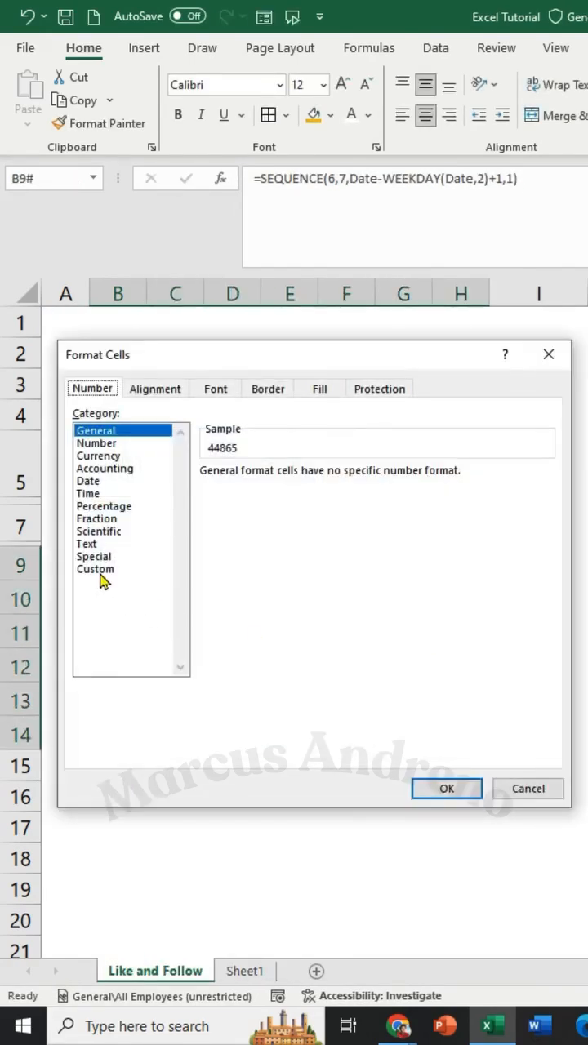
Apply the custom number format D so grid cells show only day numbers.
click(94, 568)
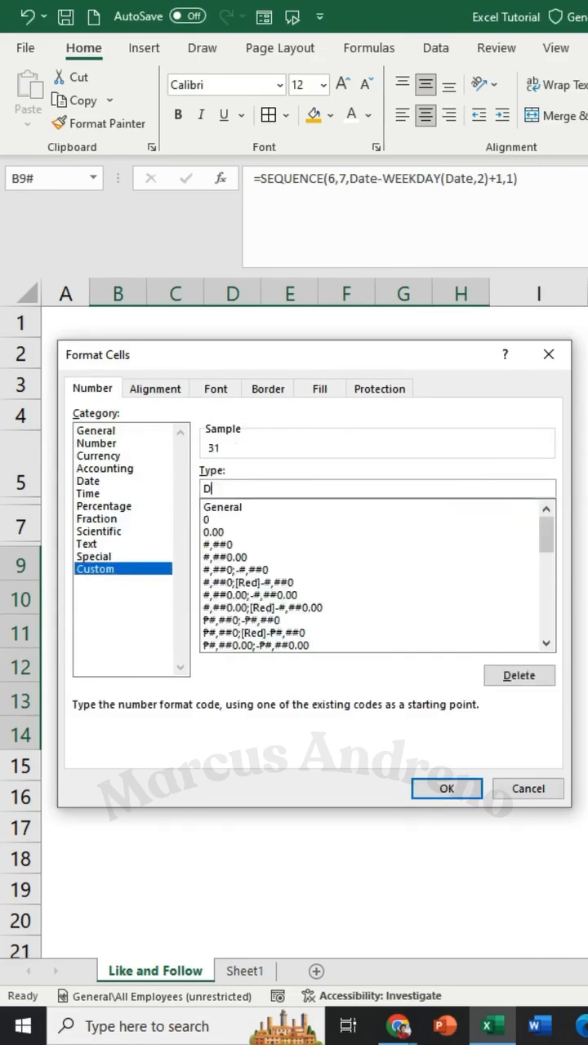
click(445, 787)
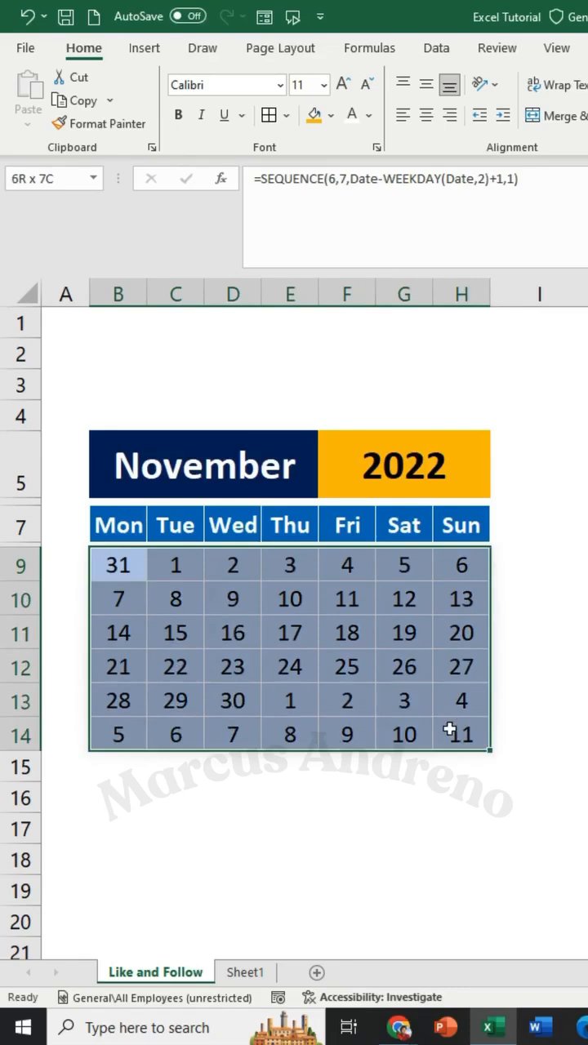
Create a formula-based conditional formatting rule =month(B9)<>month(date) for the grid.
click(317, 102)
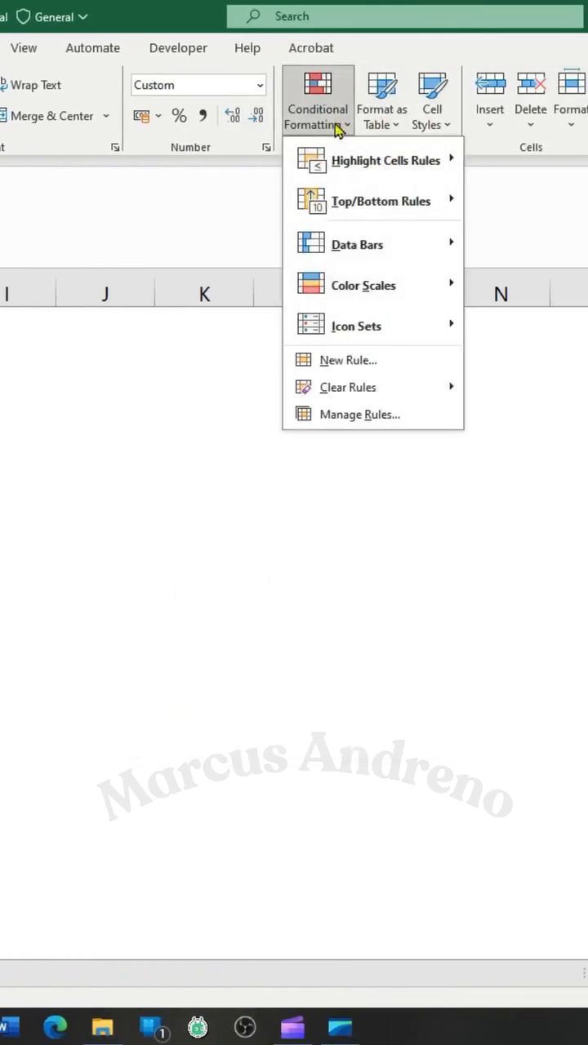
click(346, 359)
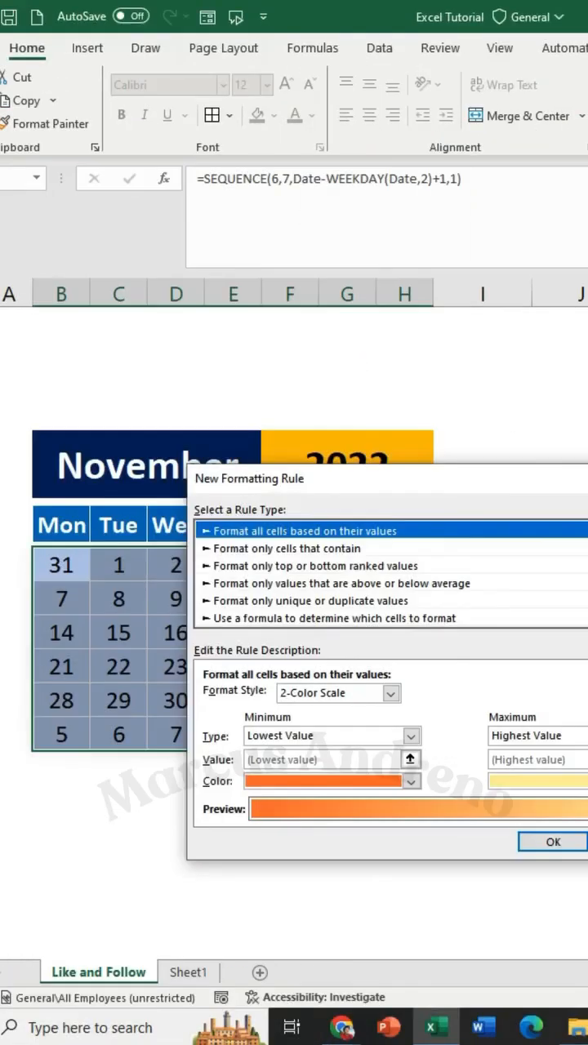
click(327, 617)
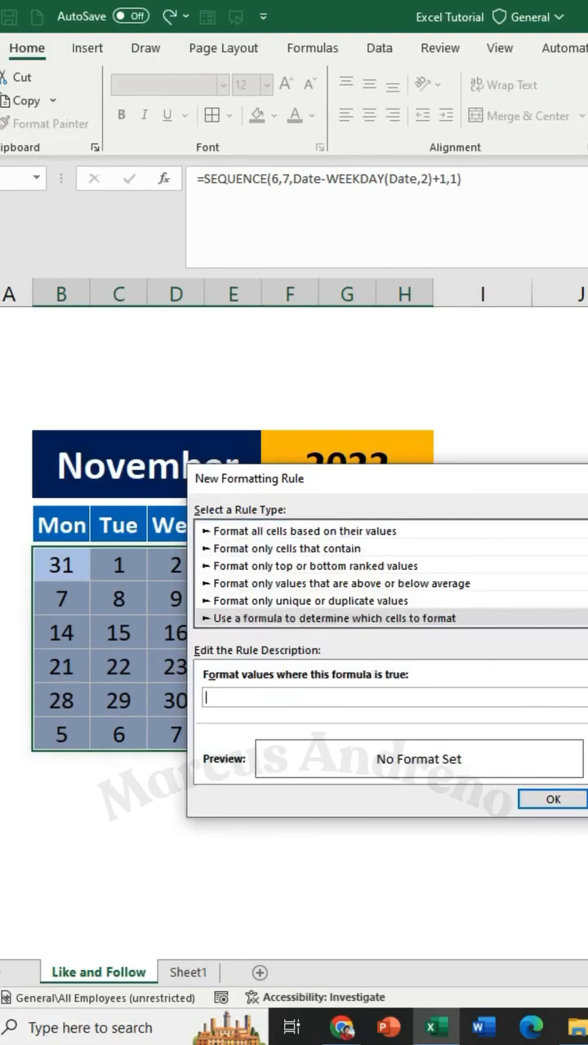
text(=month(B9)
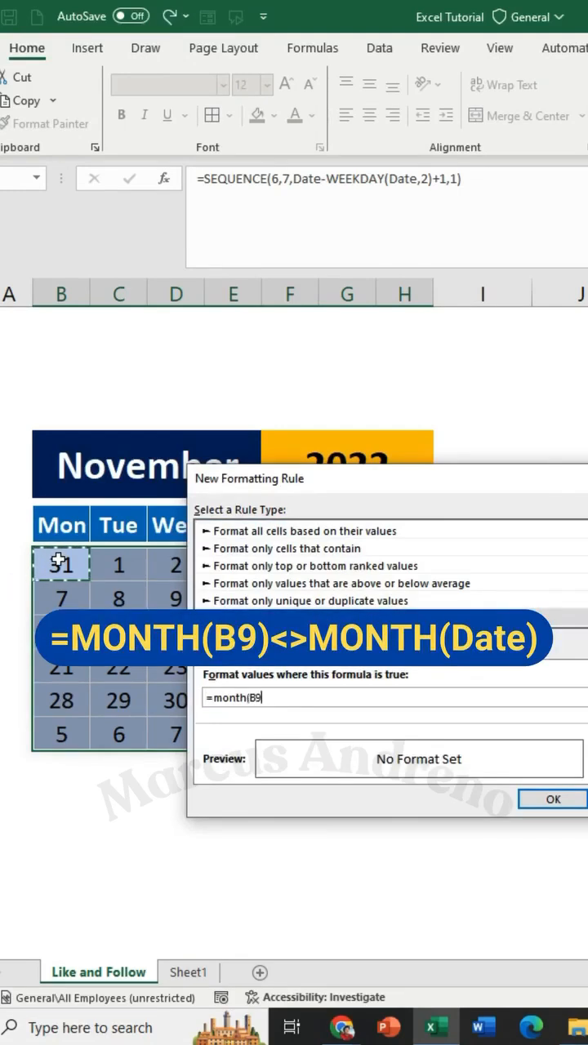
text(<>)
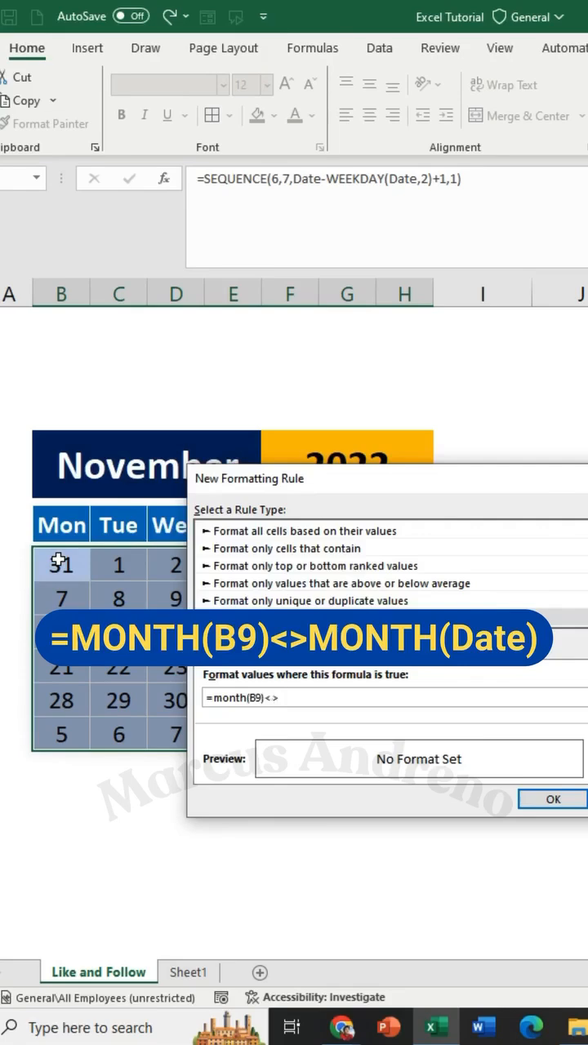
text(month(date)
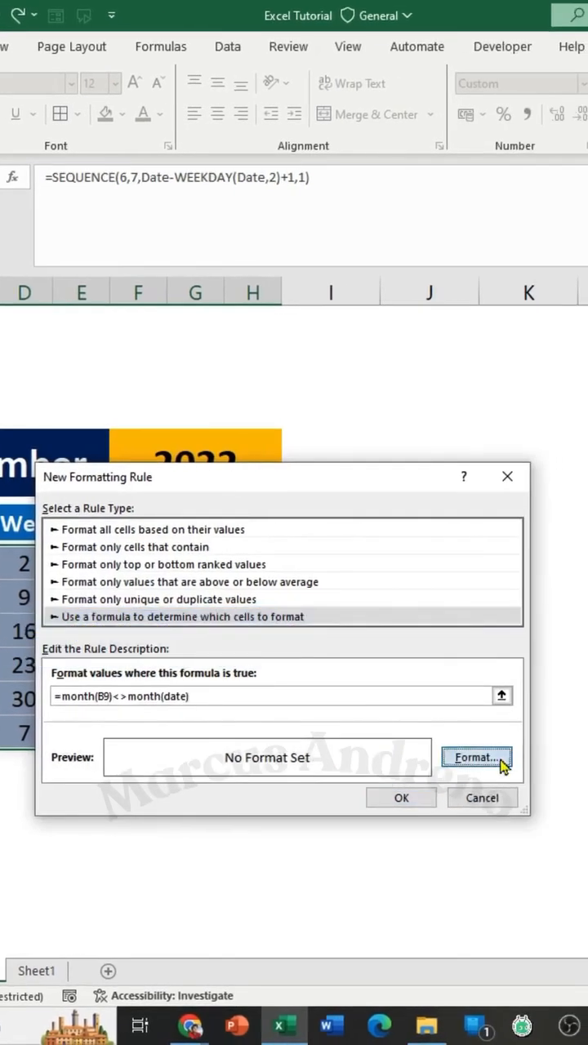
Give the rule the custom number format ;;; so other-month dates vanish, and apply it.
click(476, 757)
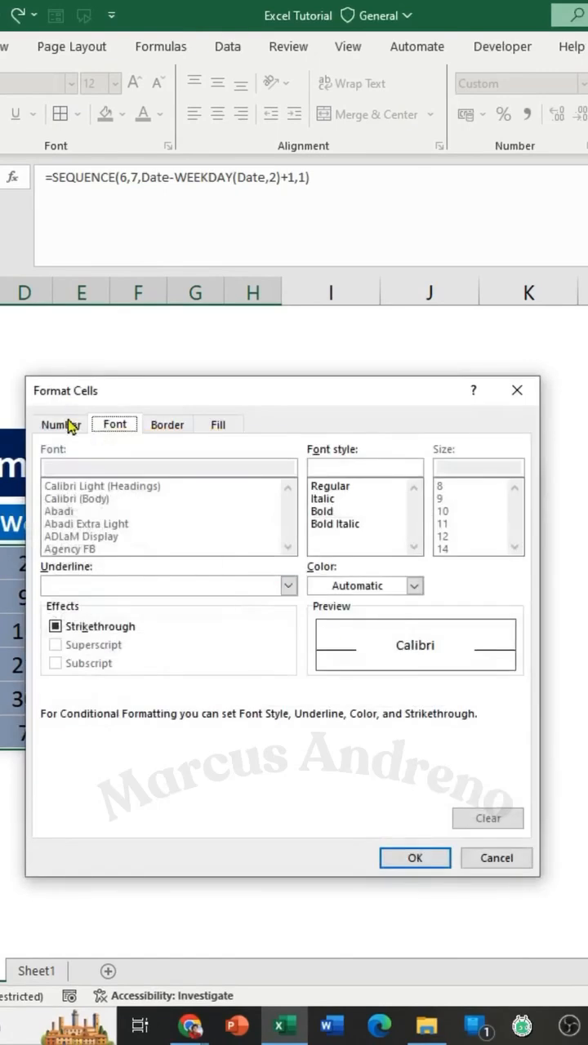
click(59, 424)
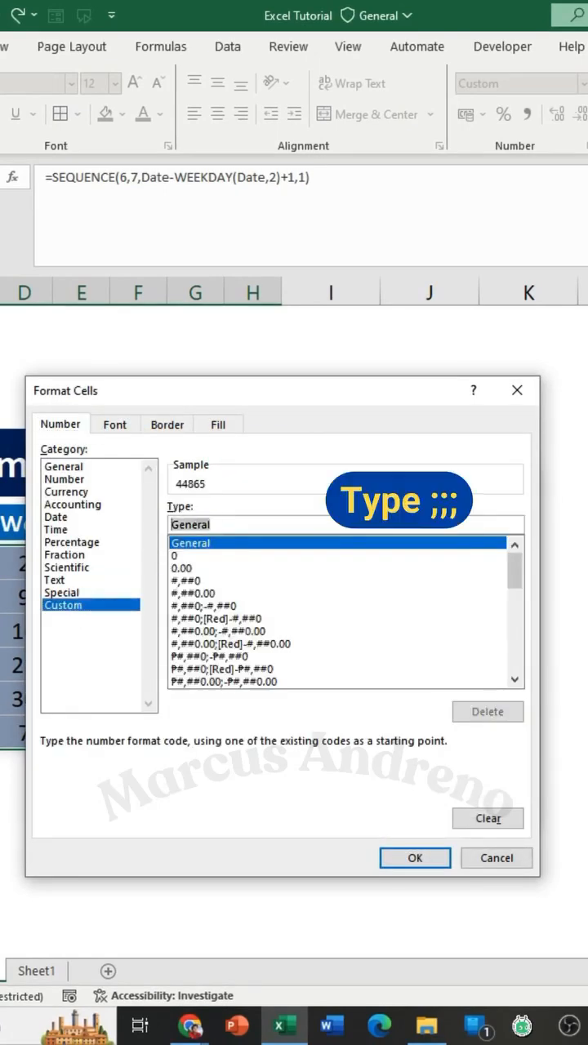
text(;;;)
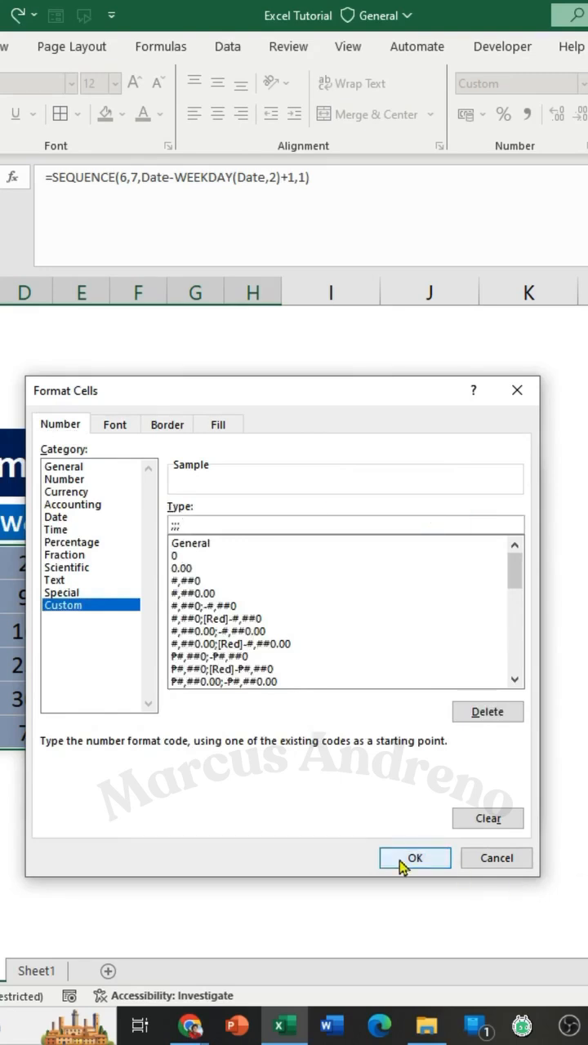
click(415, 858)
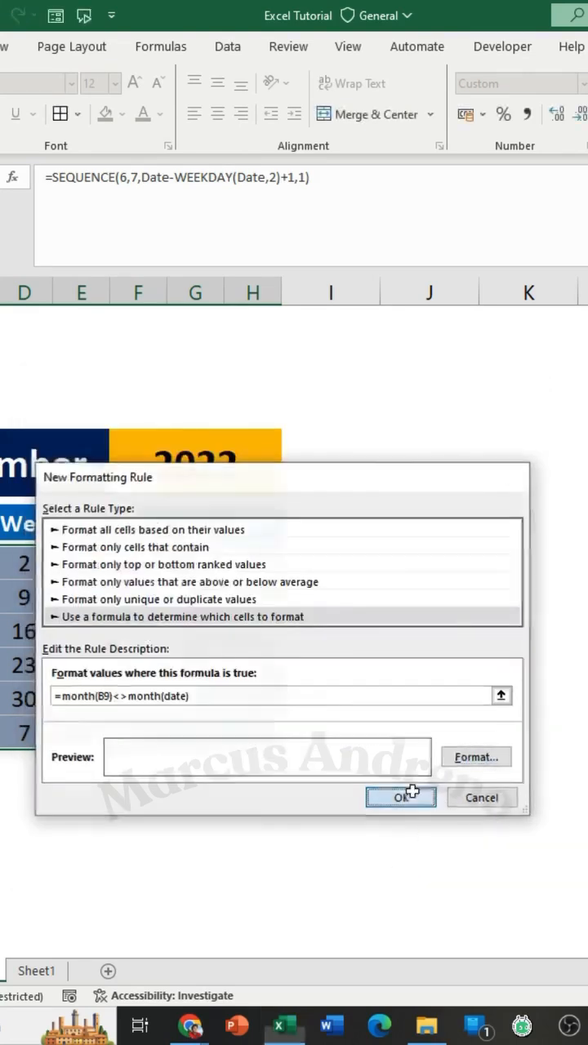
click(401, 797)
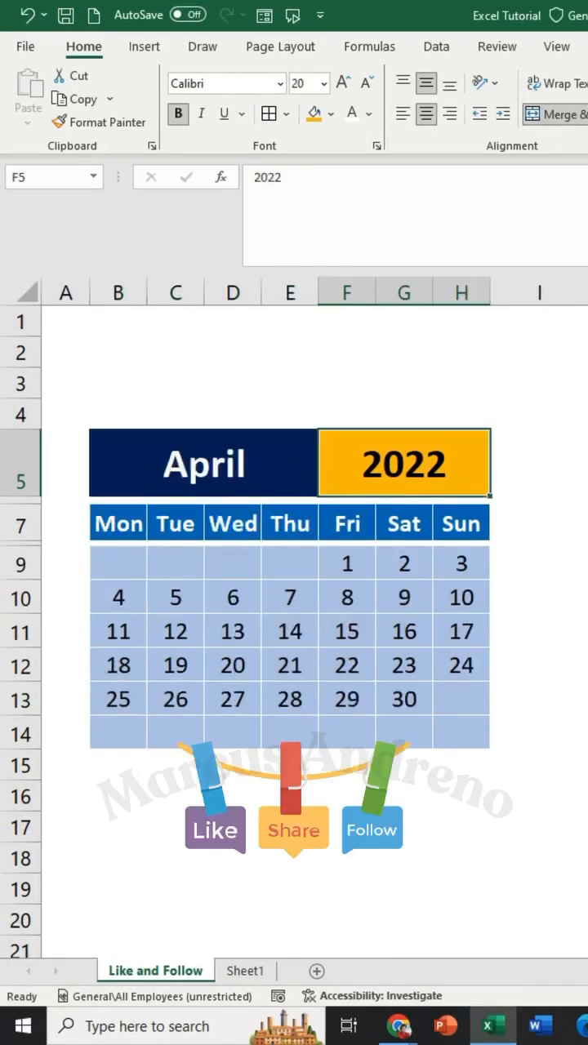
Change the year in F5 to 2024 to display the April 2024 calendar.
text(2024)
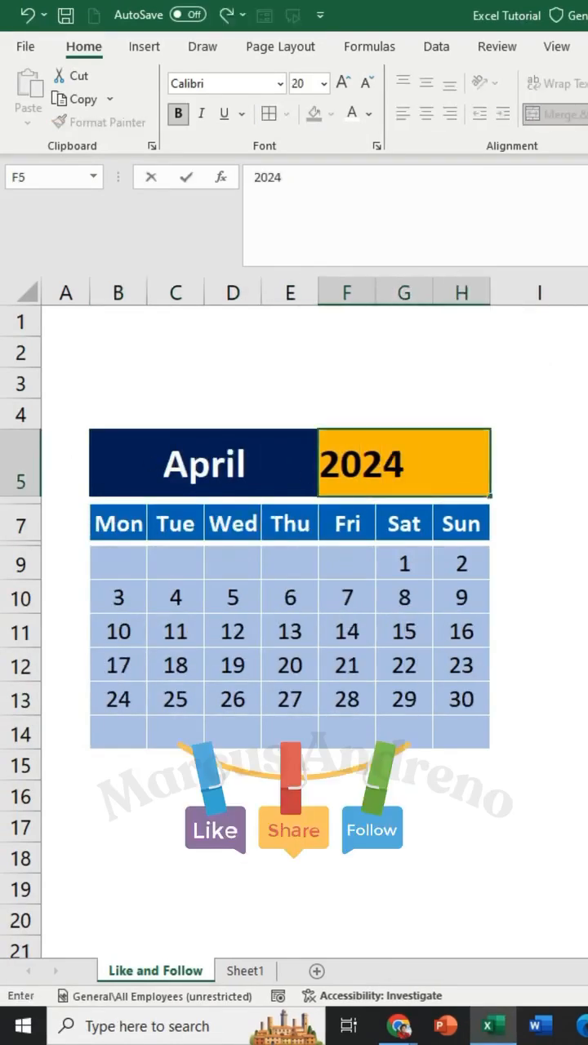